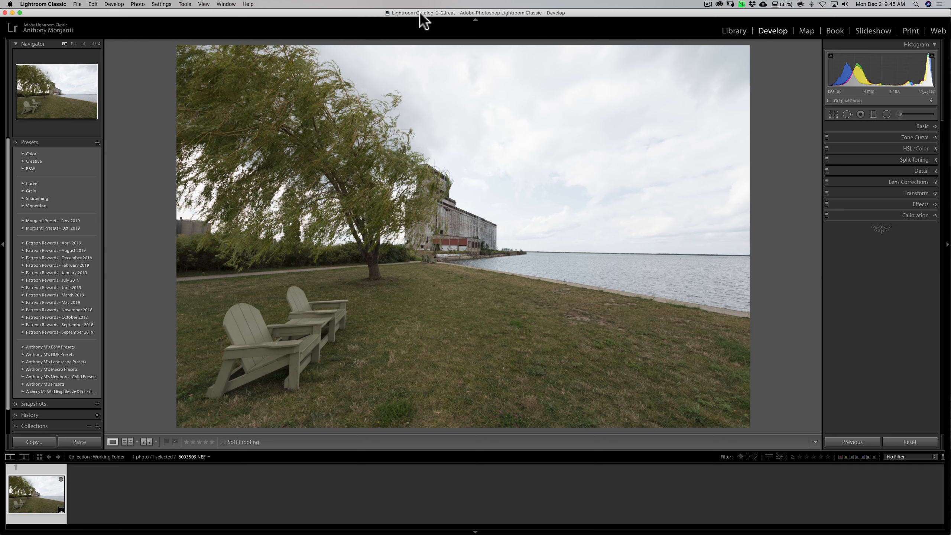
{"action": "mouse_move", "coordinate": [6, 24]}
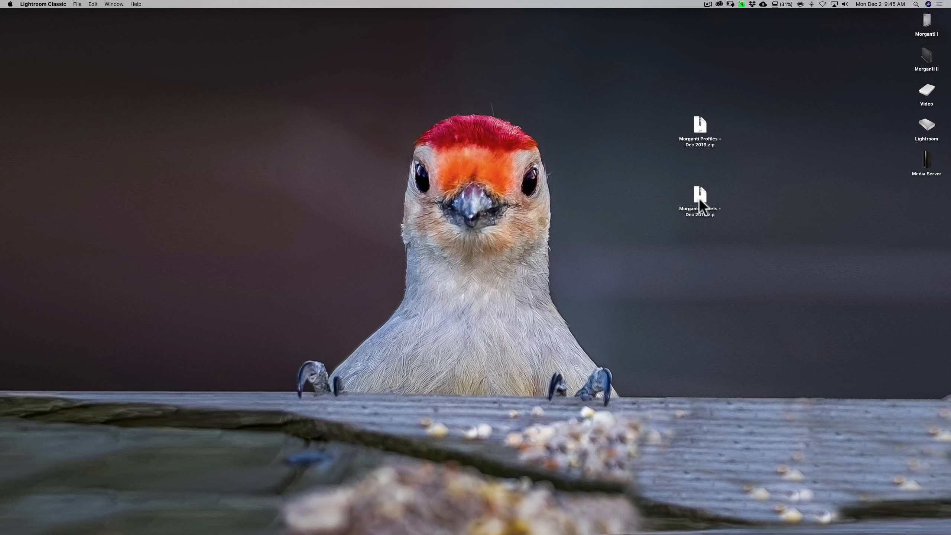
{"action": "mouse_move", "coordinate": [704, 211]}
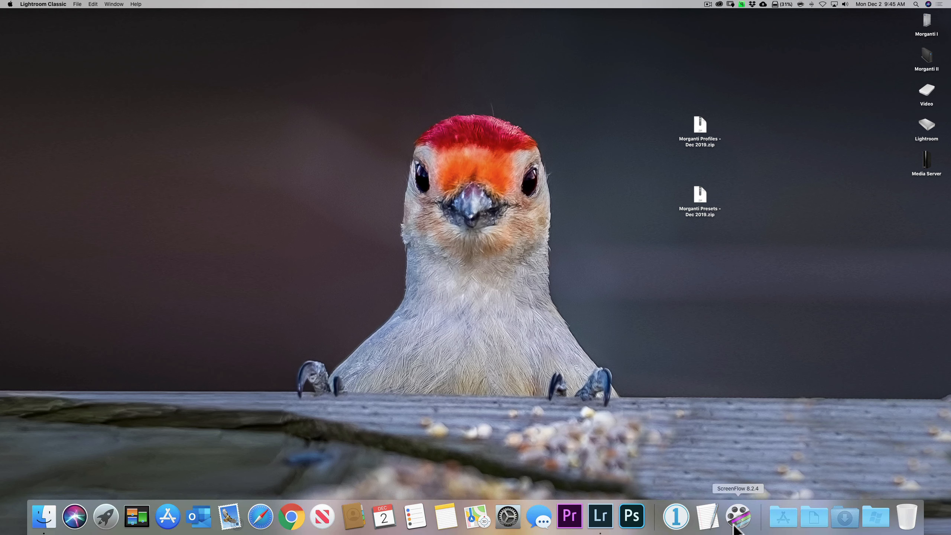
{"action": "mouse_move", "coordinate": [696, 191]}
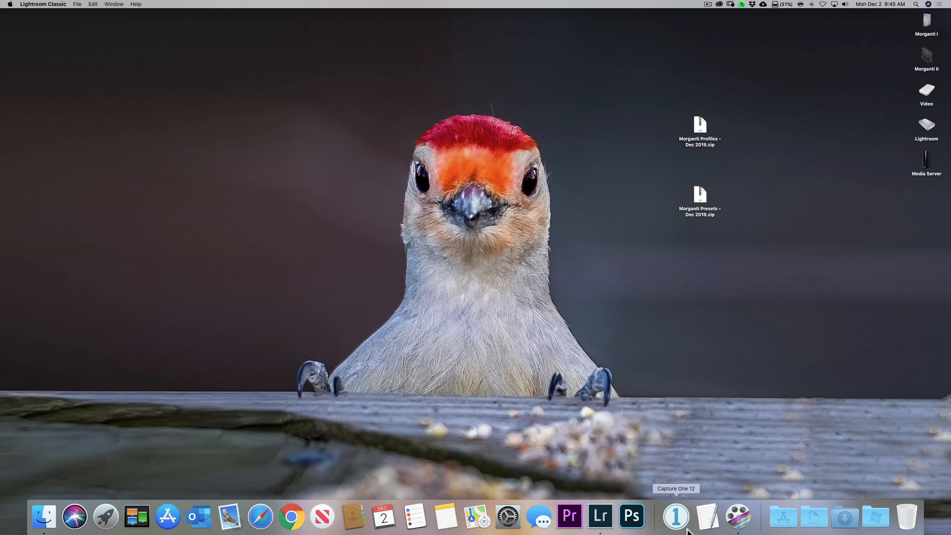
{"action": "mouse_move", "coordinate": [599, 516]}
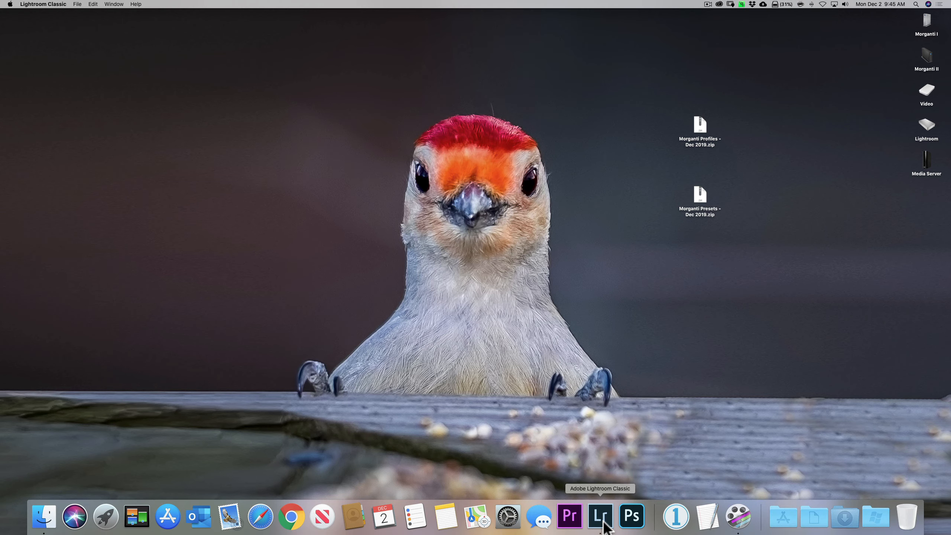
Begin a preset import and choose Morganti Presets - Dec 2019.zip from the Desktop.
{"action": "left_click", "coordinate": [600, 517]}
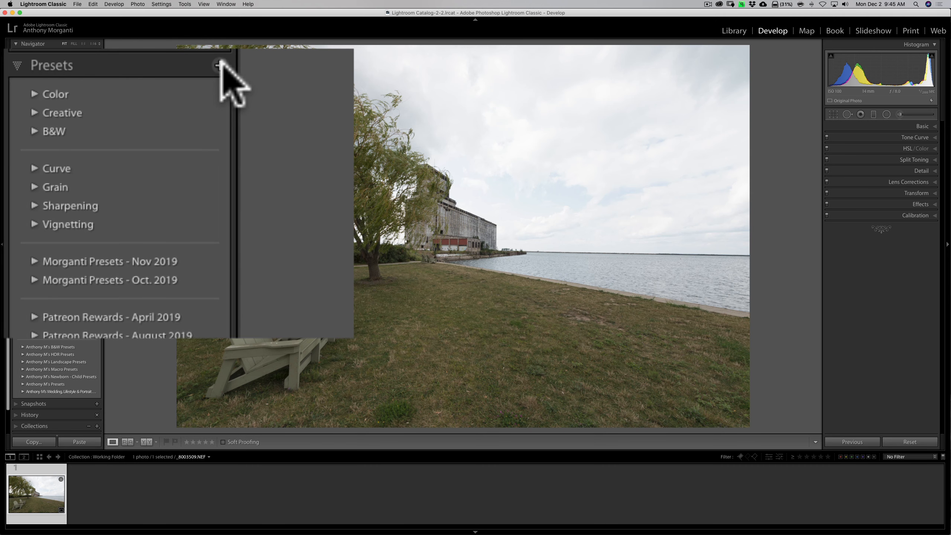
{"action": "left_click", "coordinate": [219, 65]}
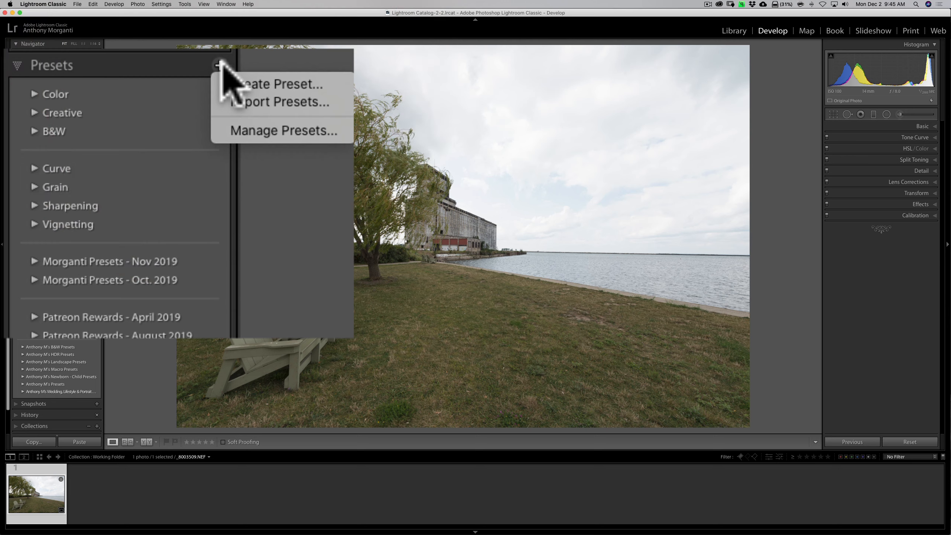
{"action": "mouse_move", "coordinate": [258, 107]}
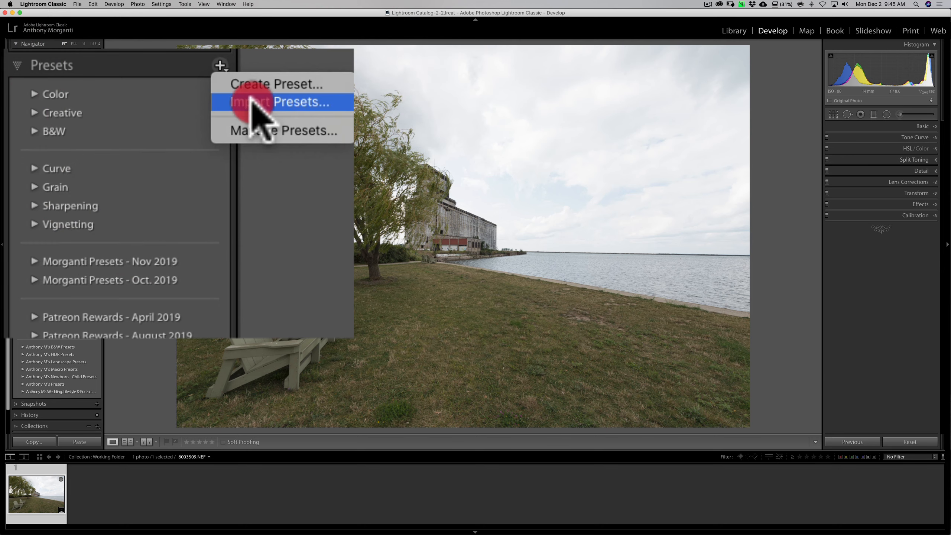
{"action": "left_click", "coordinate": [282, 101]}
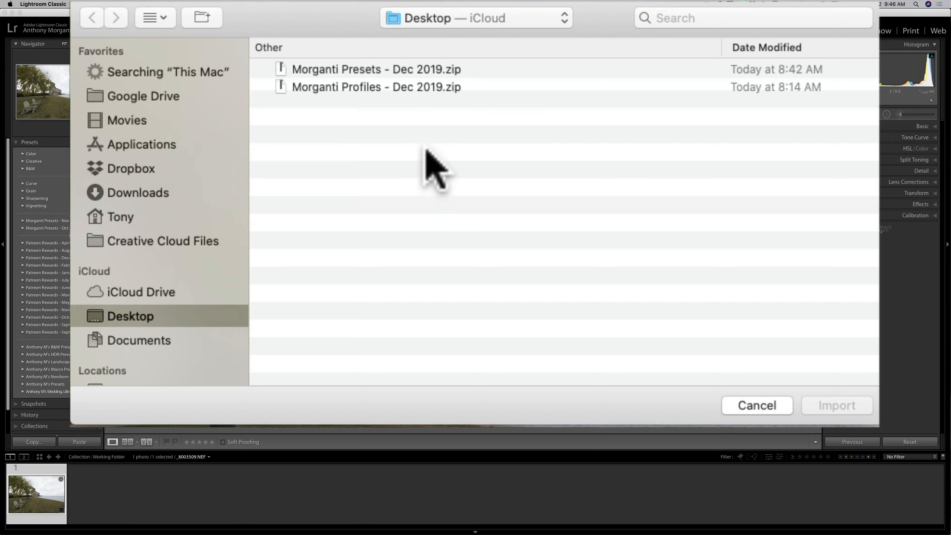
{"action": "mouse_move", "coordinate": [348, 90]}
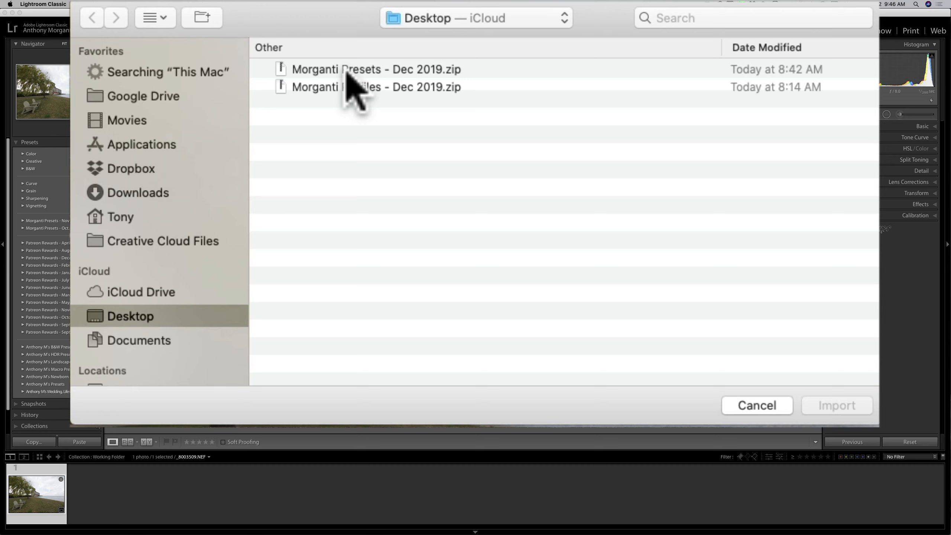
{"action": "left_click", "coordinate": [376, 69]}
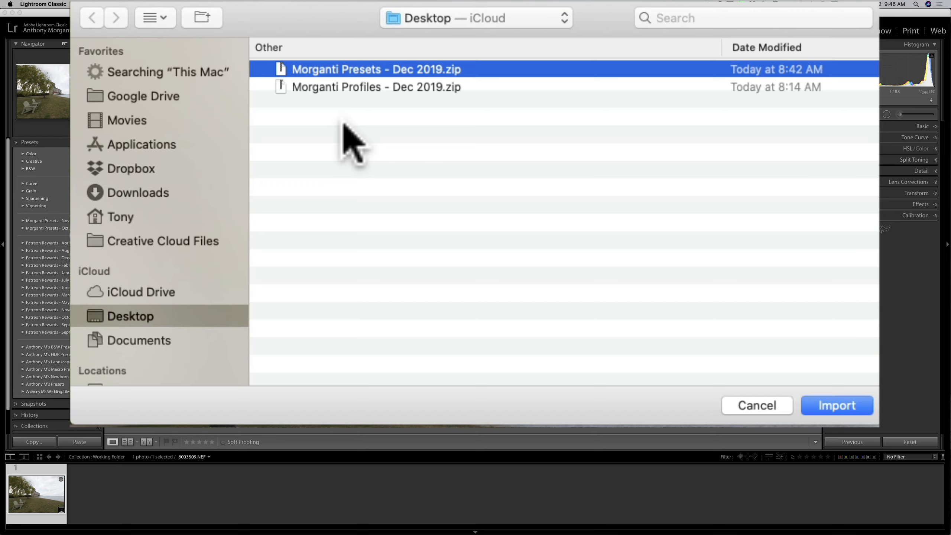
{"action": "mouse_move", "coordinate": [398, 127]}
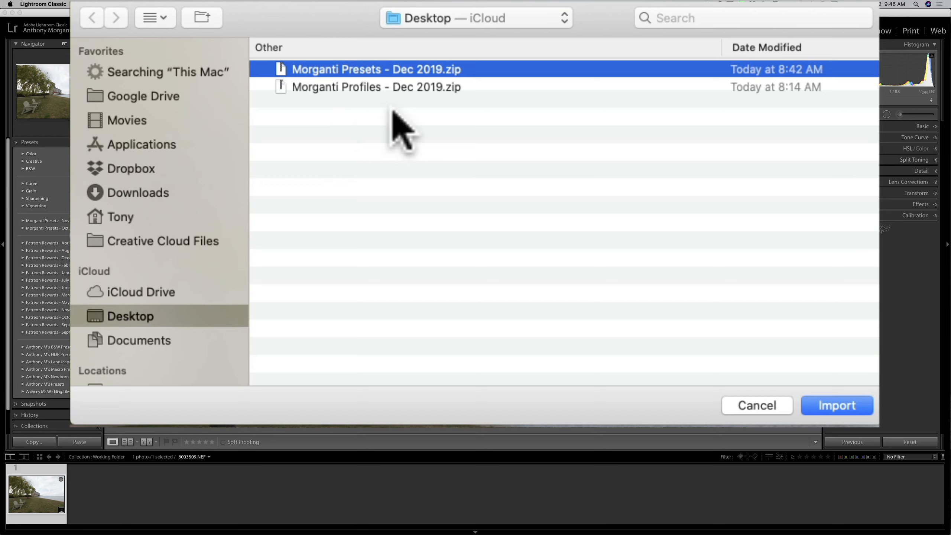
{"action": "mouse_move", "coordinate": [364, 121]}
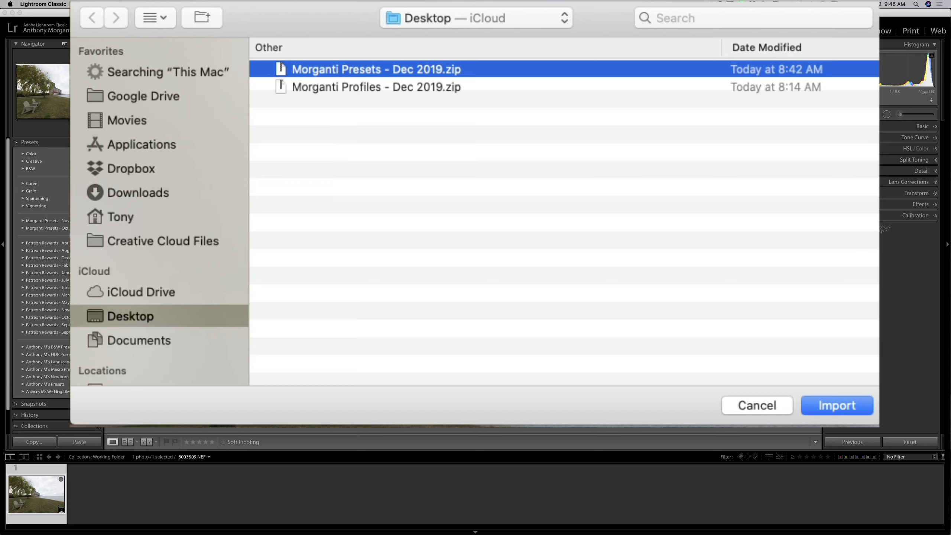
{"action": "mouse_move", "coordinate": [548, 140]}
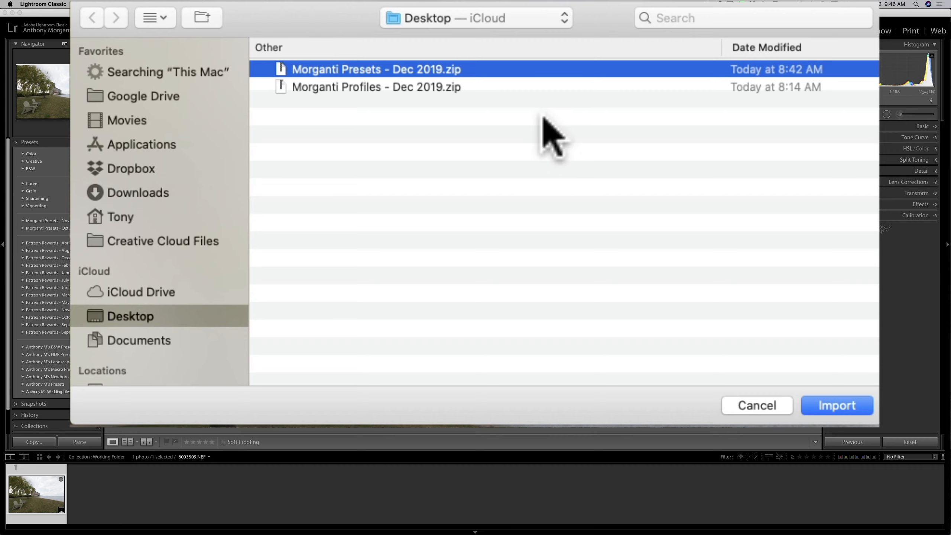
{"action": "mouse_move", "coordinate": [506, 110]}
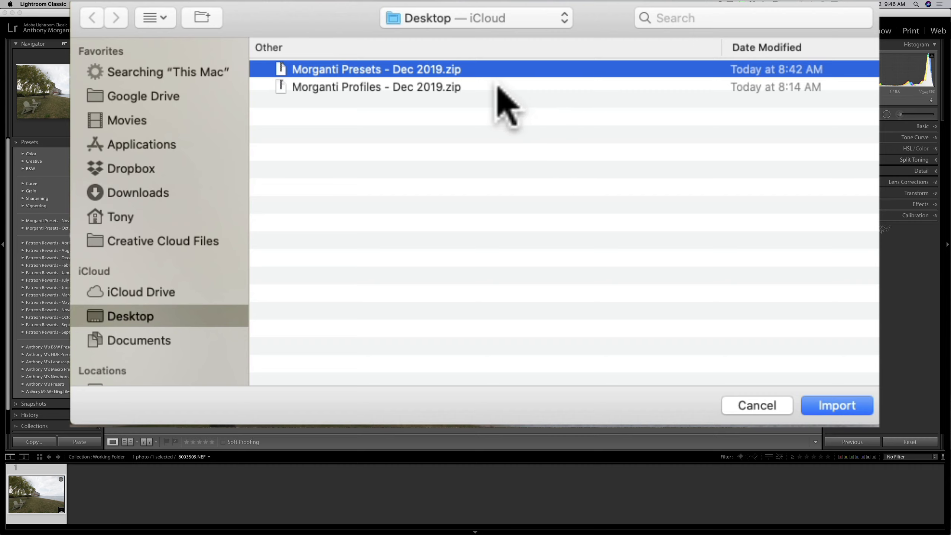
{"action": "mouse_move", "coordinate": [412, 90]}
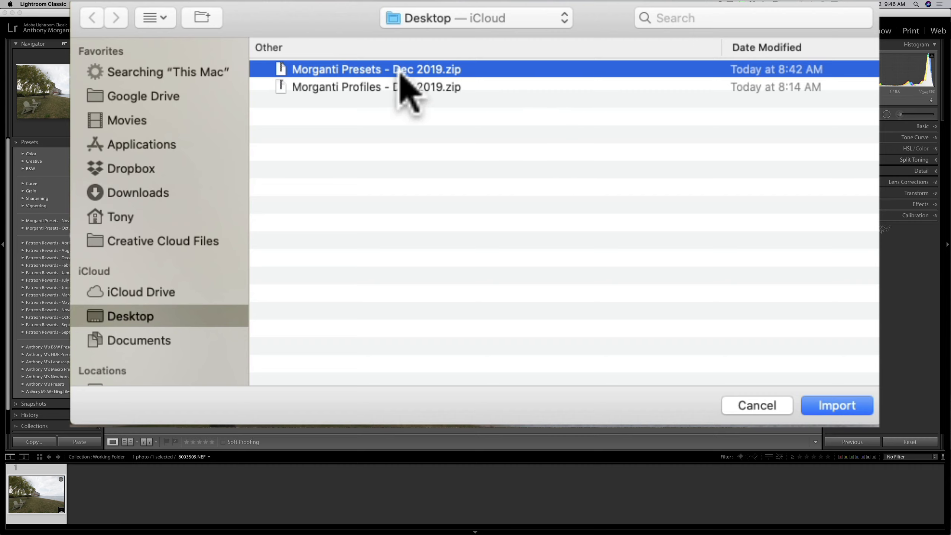
{"action": "mouse_move", "coordinate": [855, 419]}
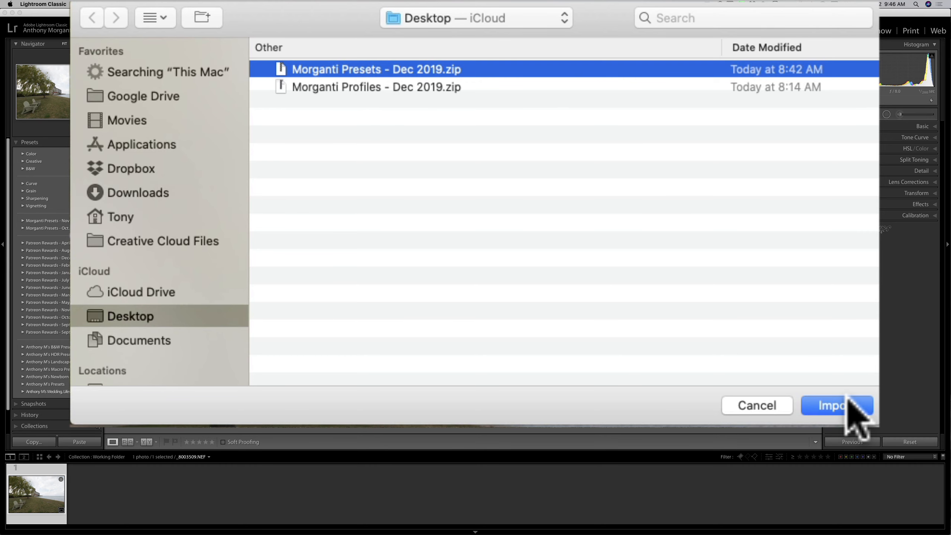
{"action": "left_click", "coordinate": [837, 405]}
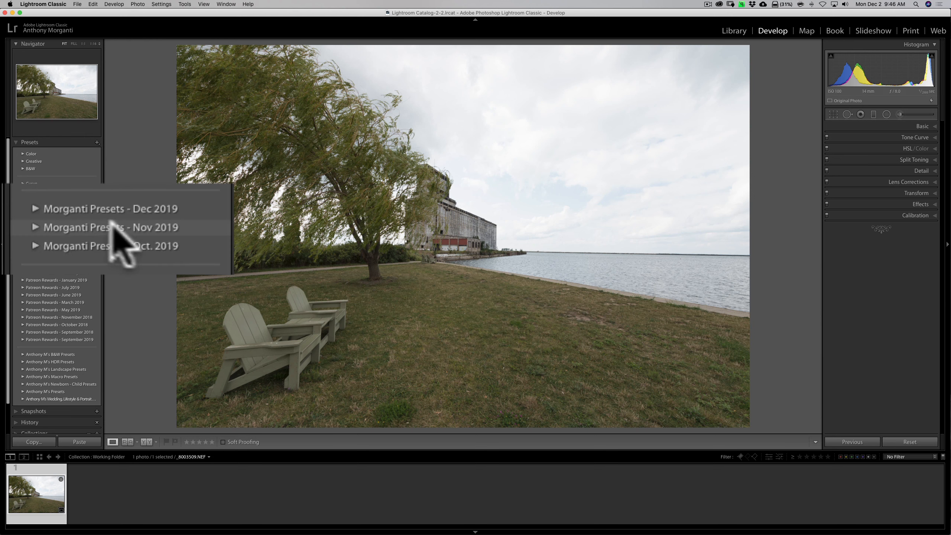
{"action": "mouse_move", "coordinate": [148, 252]}
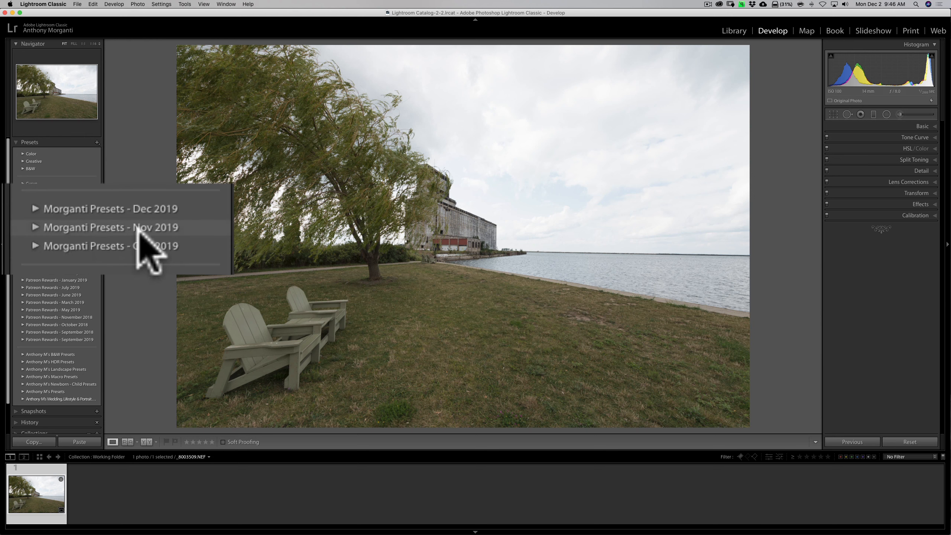
{"action": "mouse_move", "coordinate": [157, 252]}
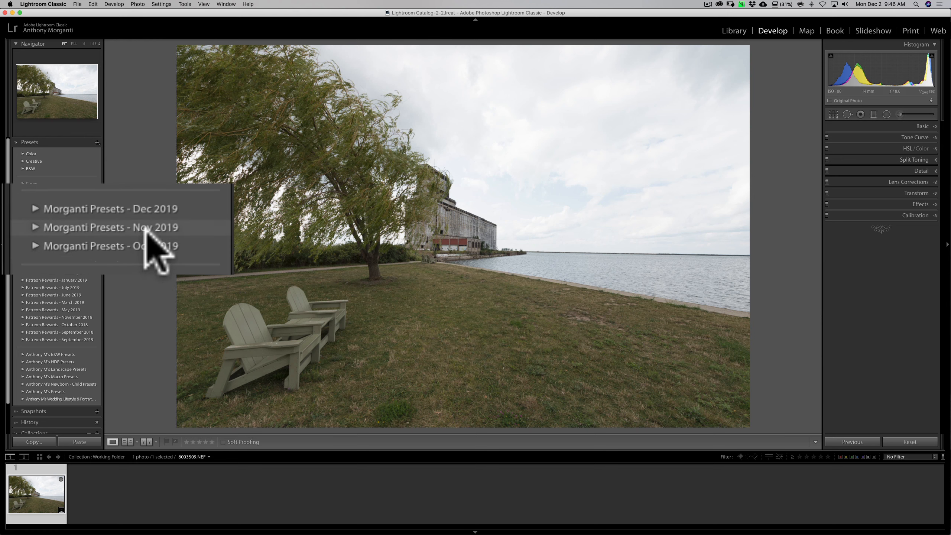
{"action": "mouse_move", "coordinate": [45, 225]}
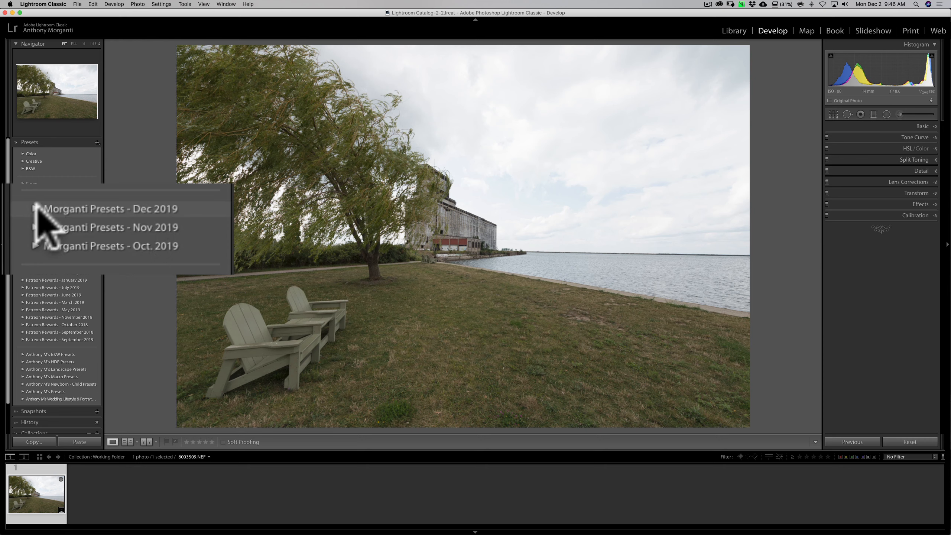
{"action": "left_click", "coordinate": [52, 220]}
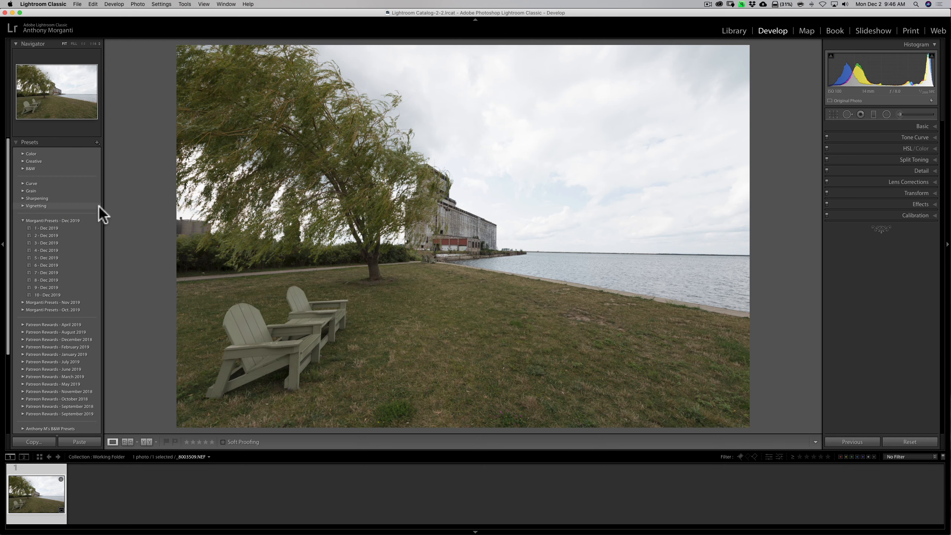
{"action": "mouse_move", "coordinate": [129, 216]}
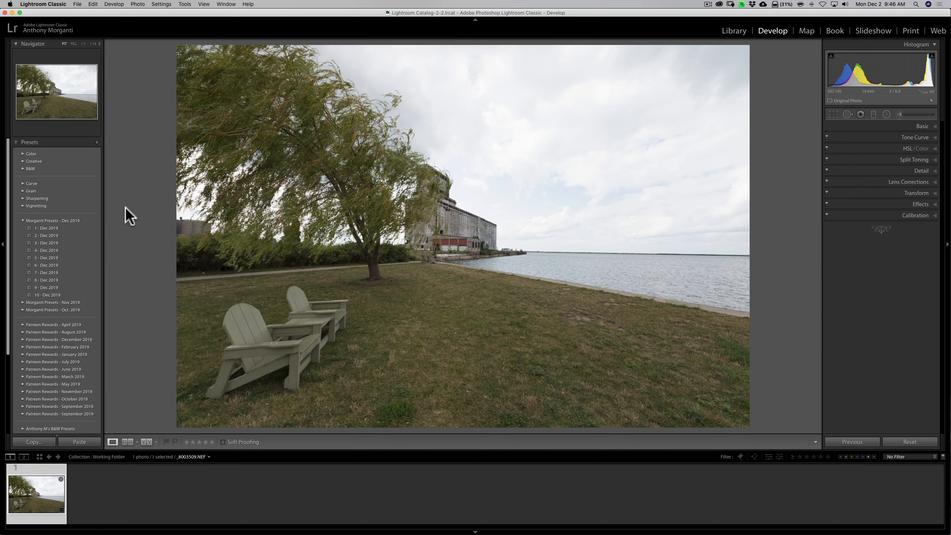
{"action": "mouse_move", "coordinate": [55, 237]}
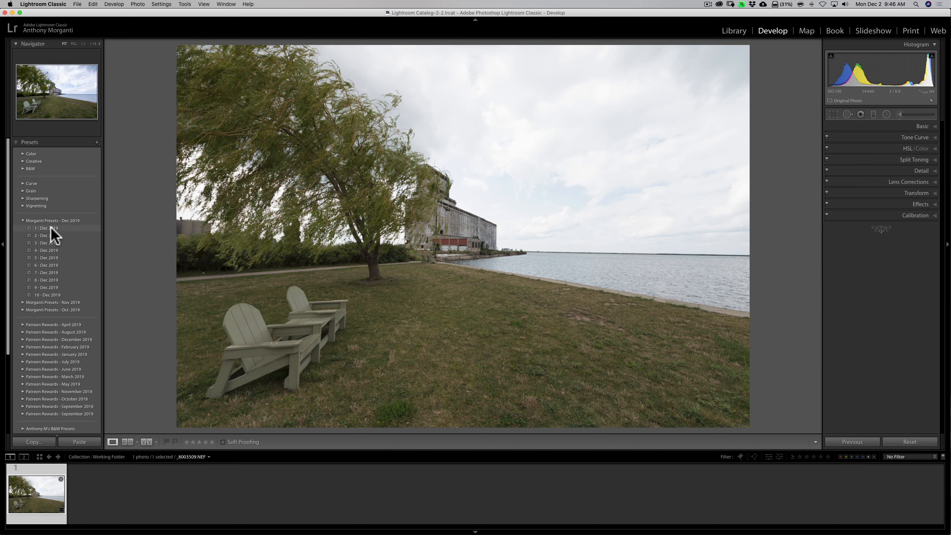
{"action": "left_click", "coordinate": [46, 235]}
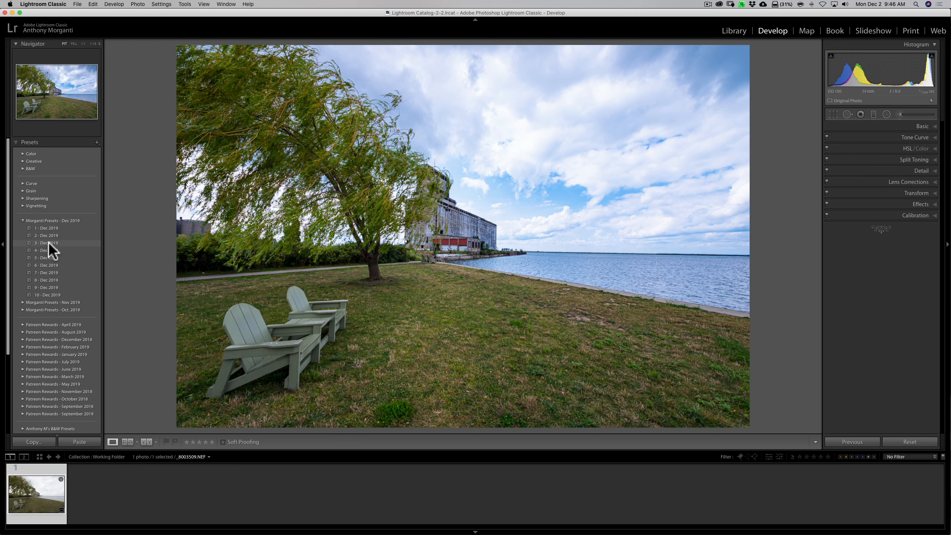
{"action": "mouse_move", "coordinate": [46, 250]}
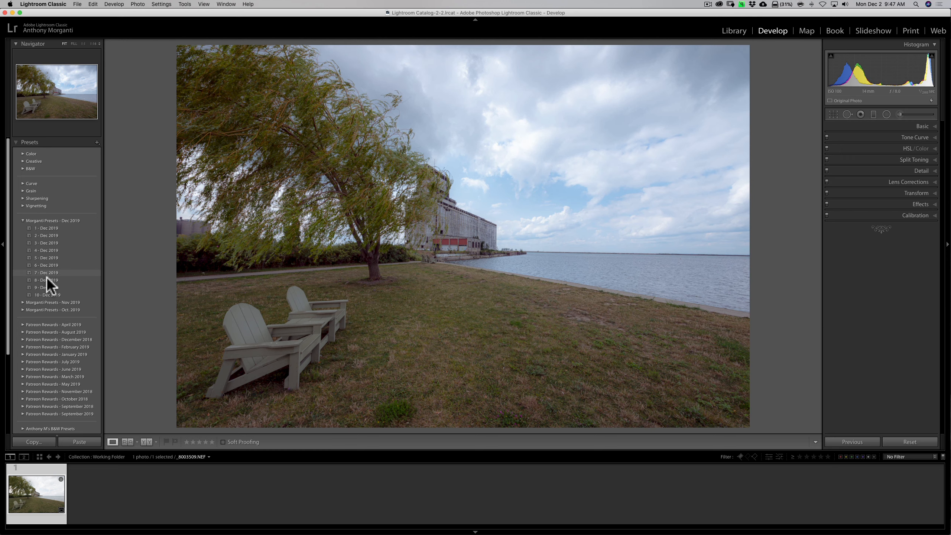
{"action": "left_click", "coordinate": [46, 280]}
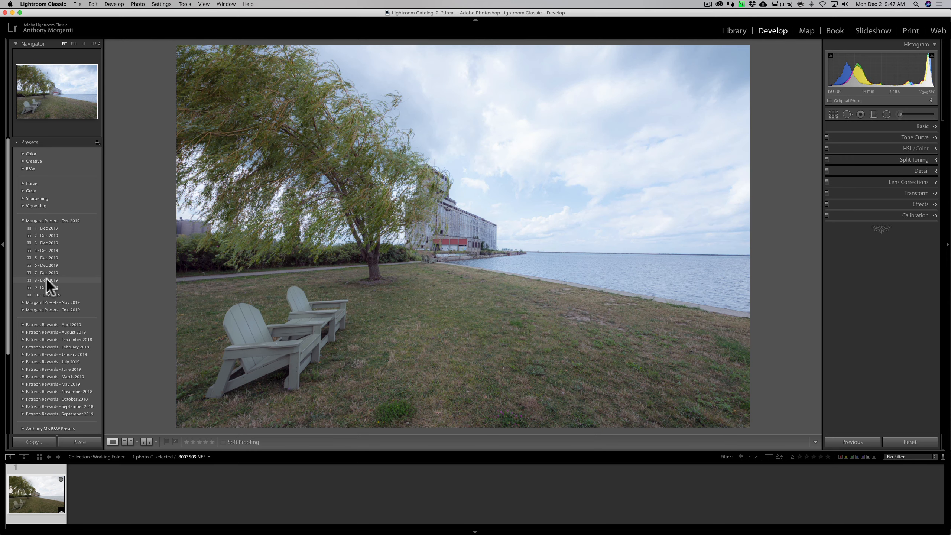
{"action": "left_click", "coordinate": [47, 287]}
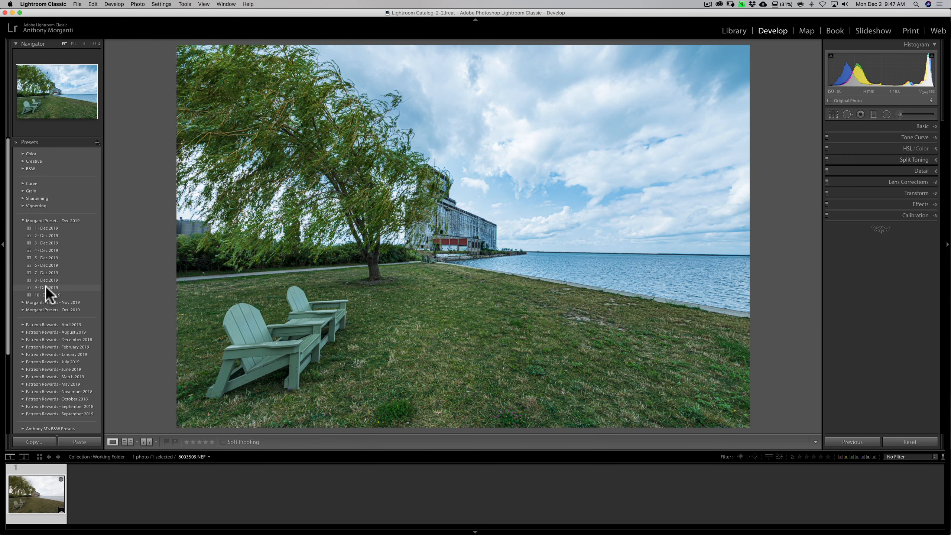
{"action": "mouse_move", "coordinate": [49, 301]}
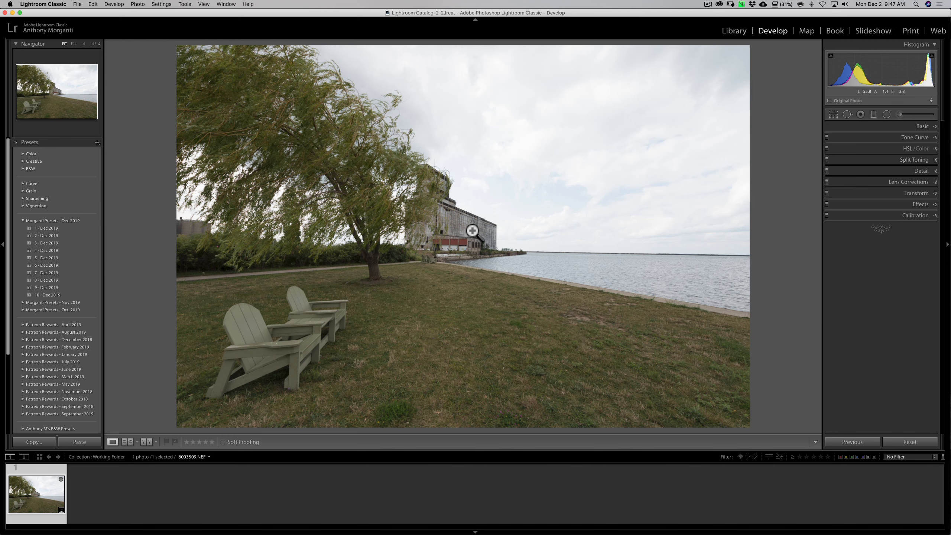
{"action": "mouse_move", "coordinate": [780, 31]}
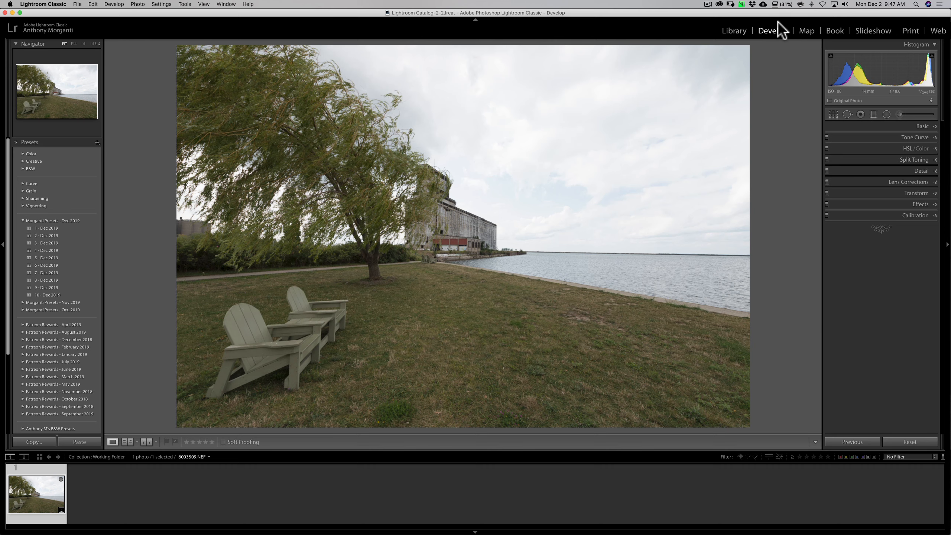
Import Morganti Profiles - Dec 2019.zip through the Profile Browser so the group appears.
{"action": "left_click", "coordinate": [921, 126]}
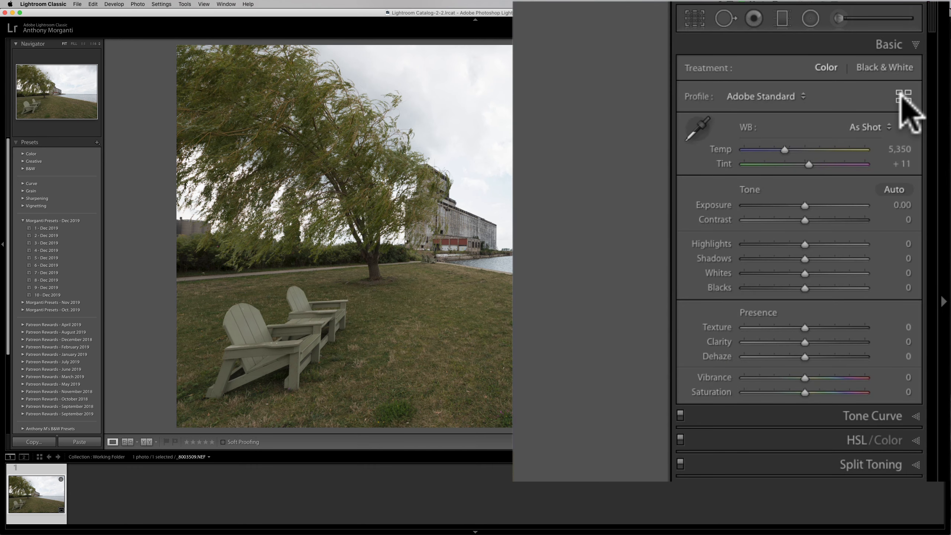
{"action": "left_click", "coordinate": [904, 94]}
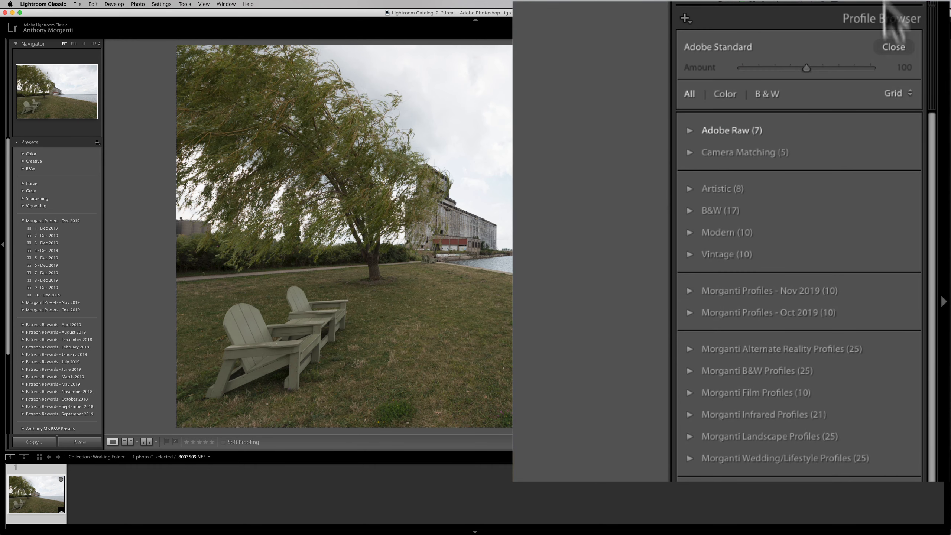
{"action": "mouse_move", "coordinate": [692, 34]}
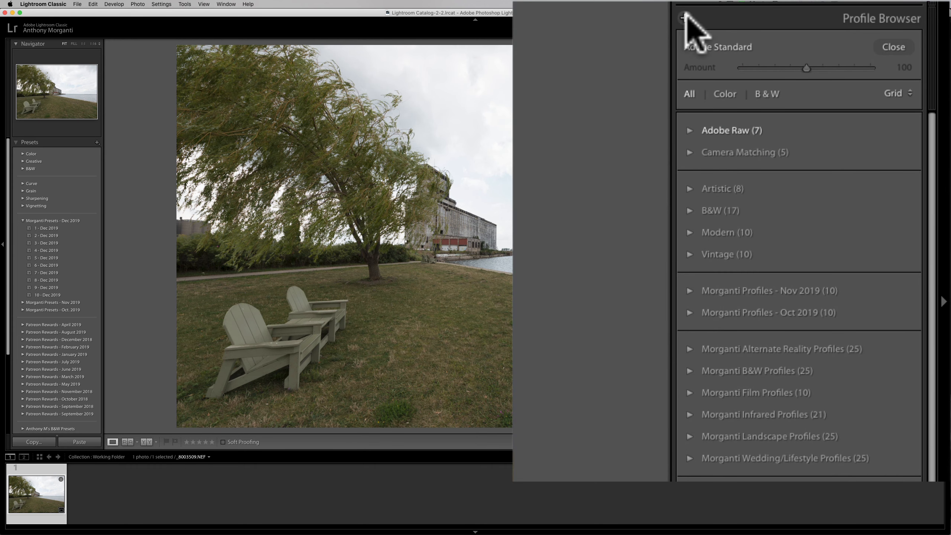
{"action": "left_click", "coordinate": [684, 18]}
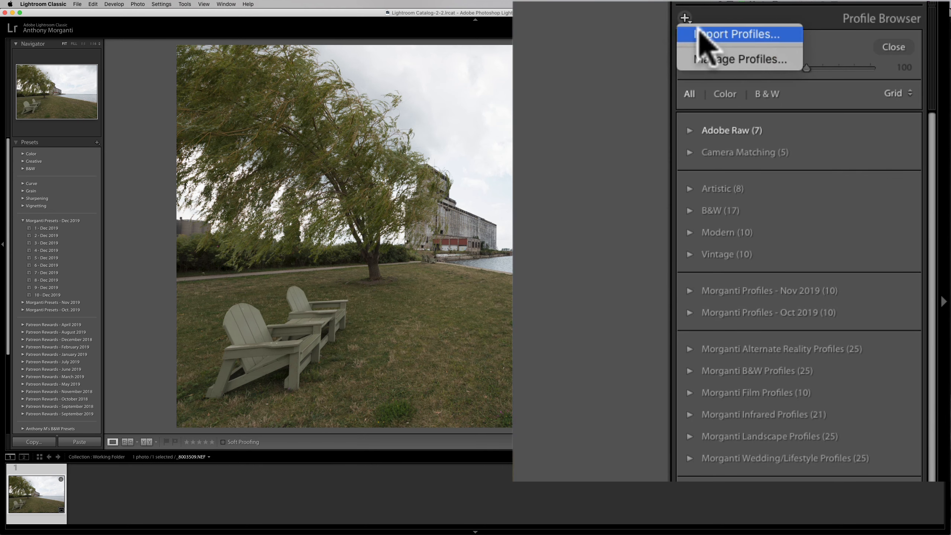
{"action": "left_click", "coordinate": [738, 34]}
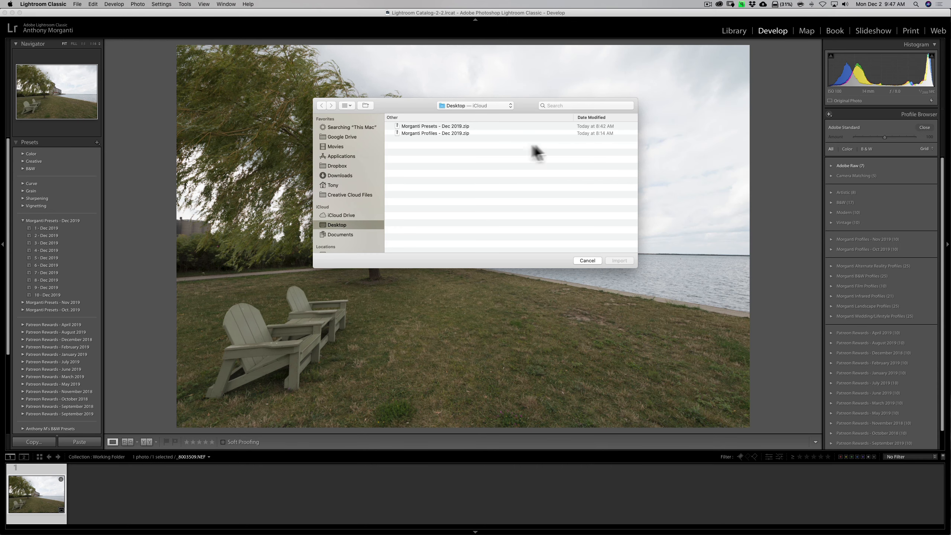
{"action": "left_click", "coordinate": [435, 134]}
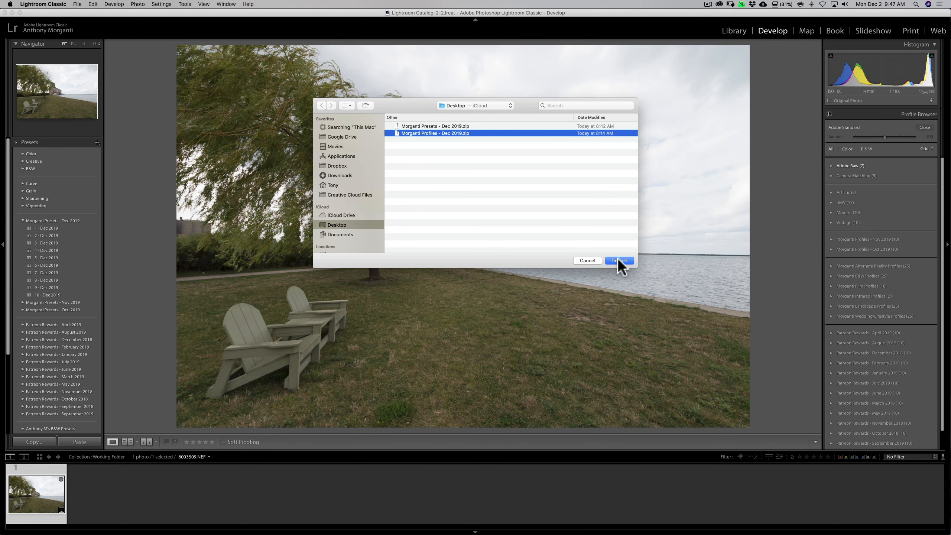
{"action": "left_click", "coordinate": [619, 260]}
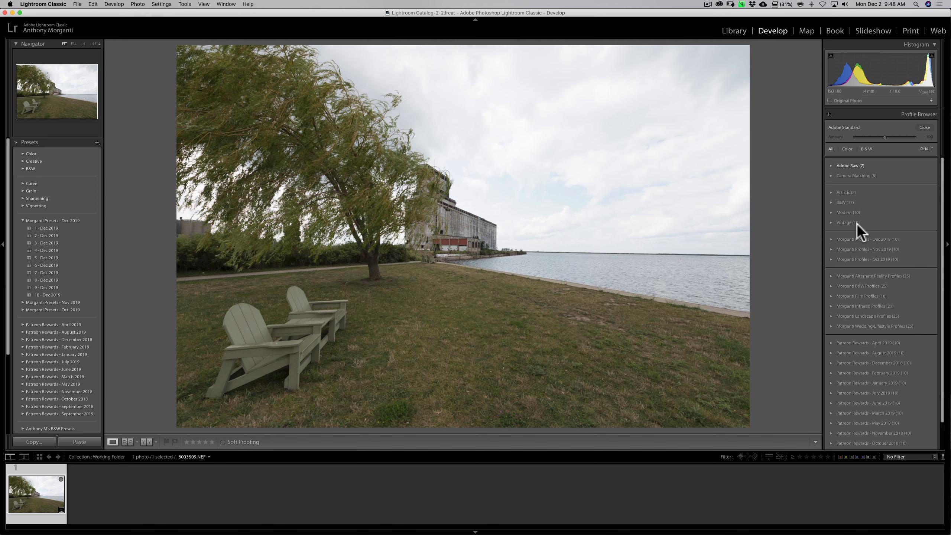
{"action": "mouse_move", "coordinate": [854, 243]}
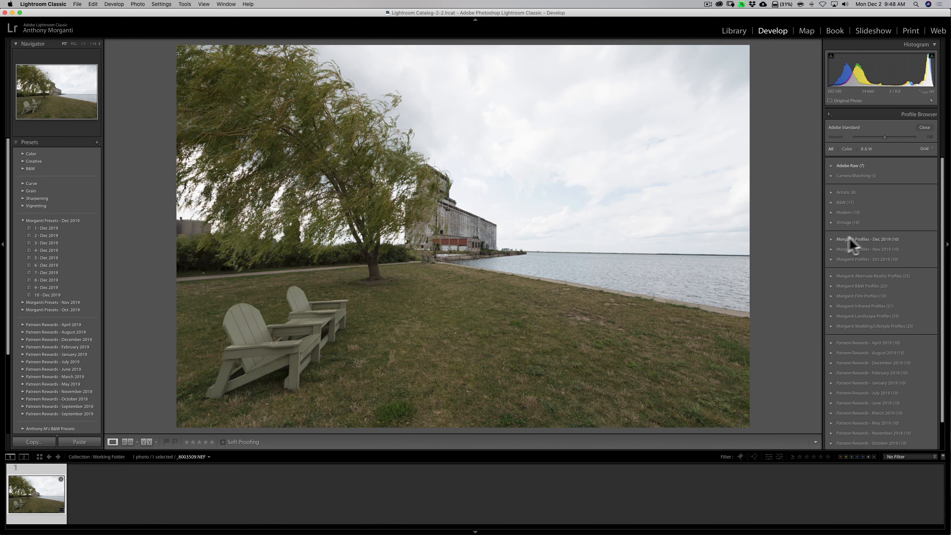
Expand the Morganti Profiles - Dec 2019 group to show its ten profile thumbnails.
{"action": "left_click", "coordinate": [831, 239]}
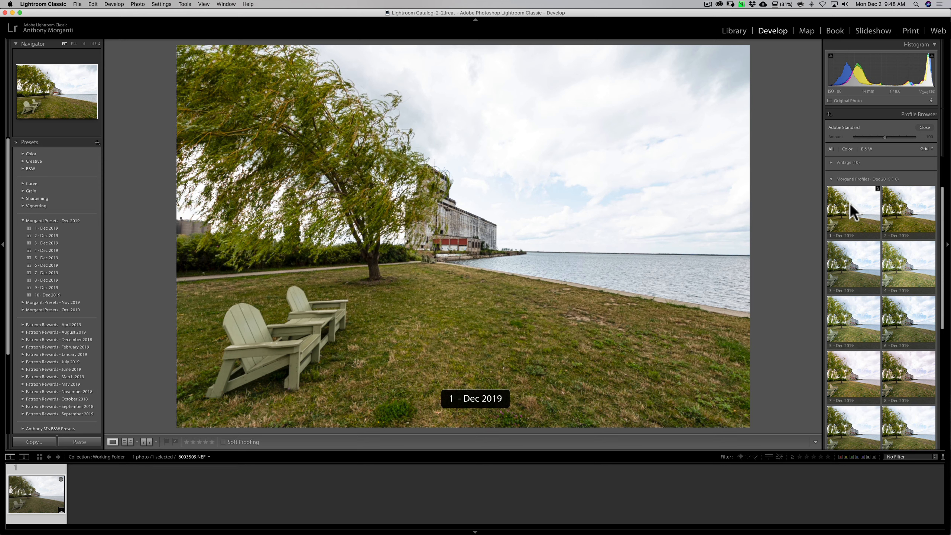
{"action": "mouse_move", "coordinate": [908, 213]}
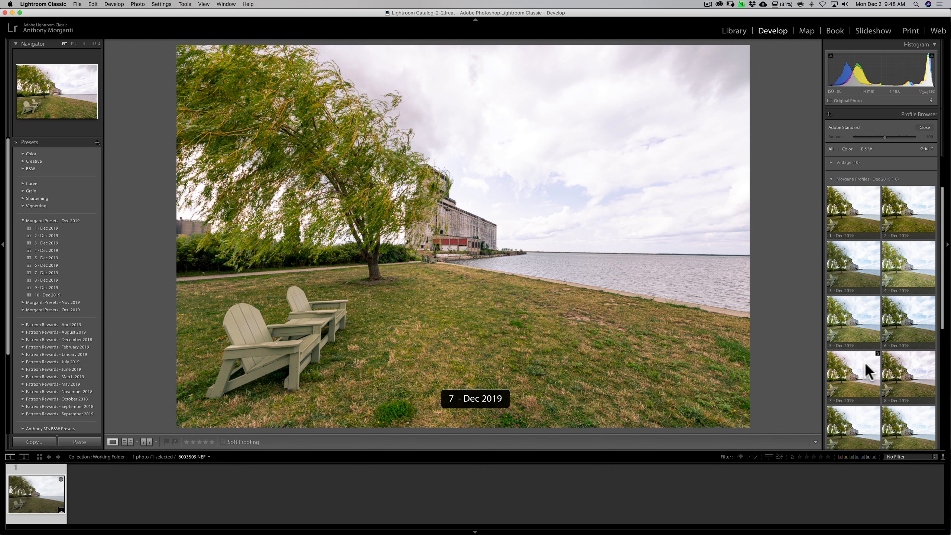
{"action": "mouse_move", "coordinate": [908, 376]}
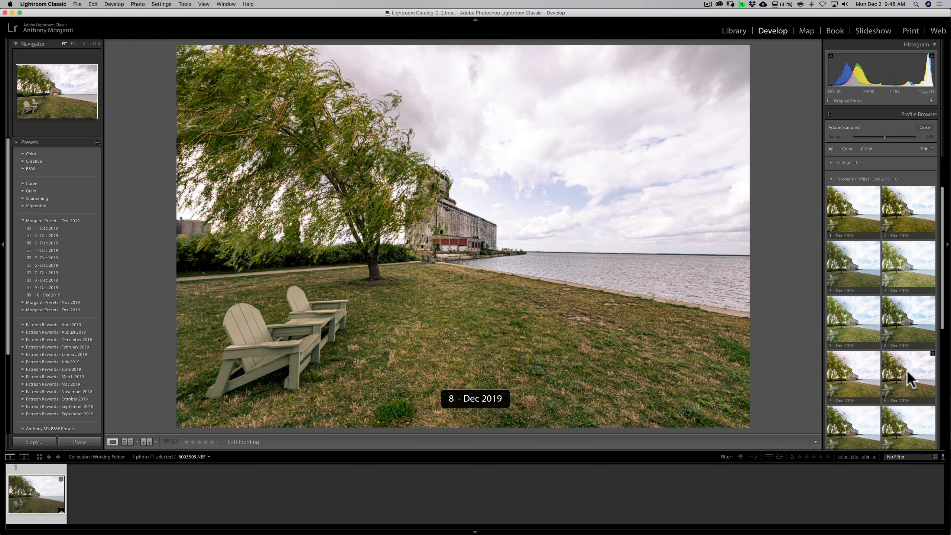
{"action": "mouse_move", "coordinate": [907, 428]}
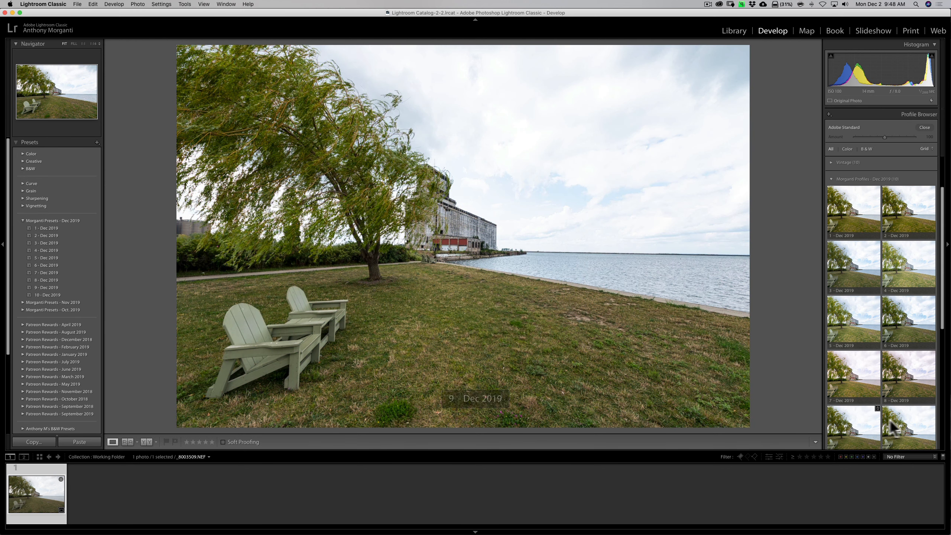